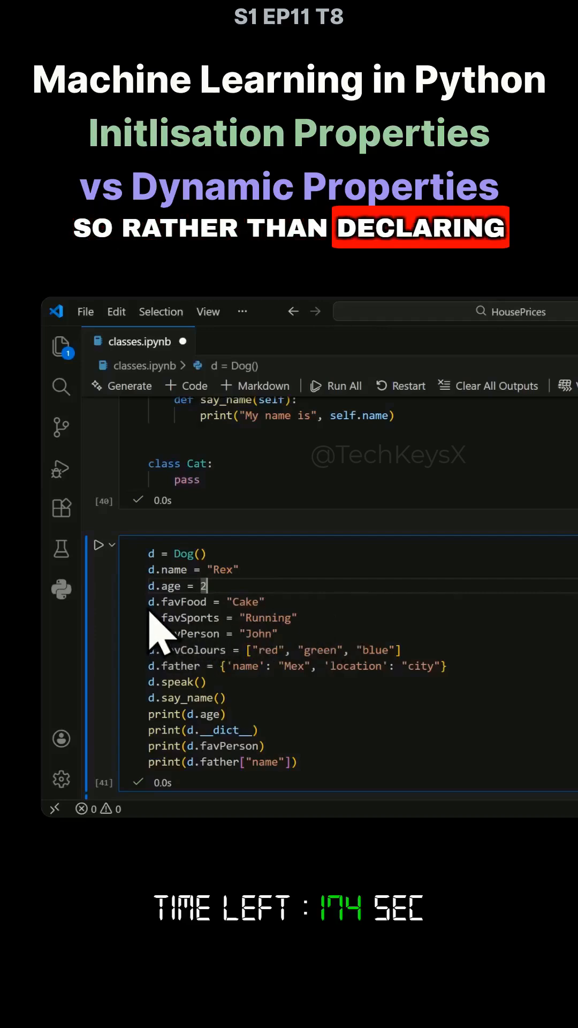
pyautogui.moveTo(152, 568)
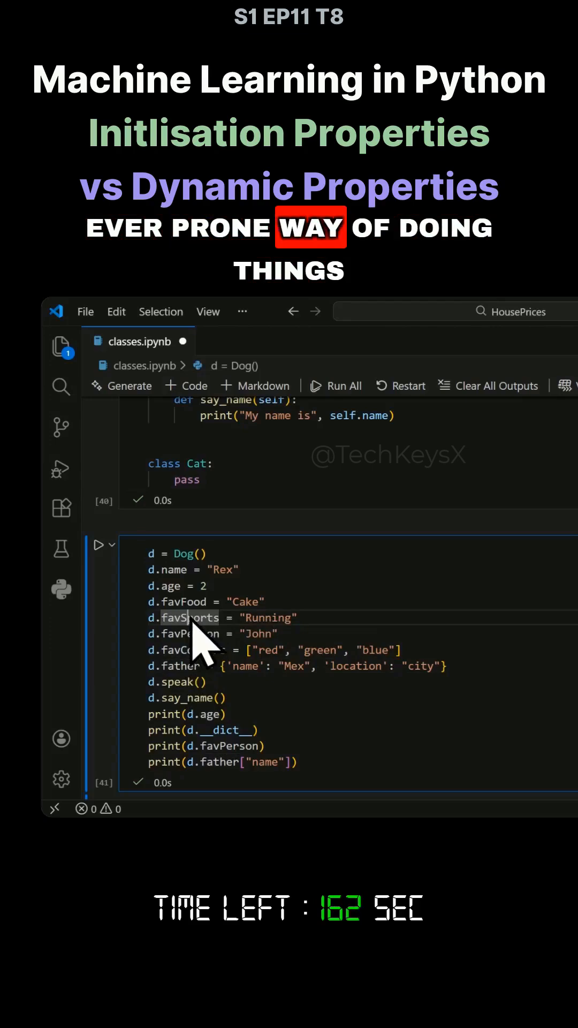
pyautogui.moveTo(174, 568)
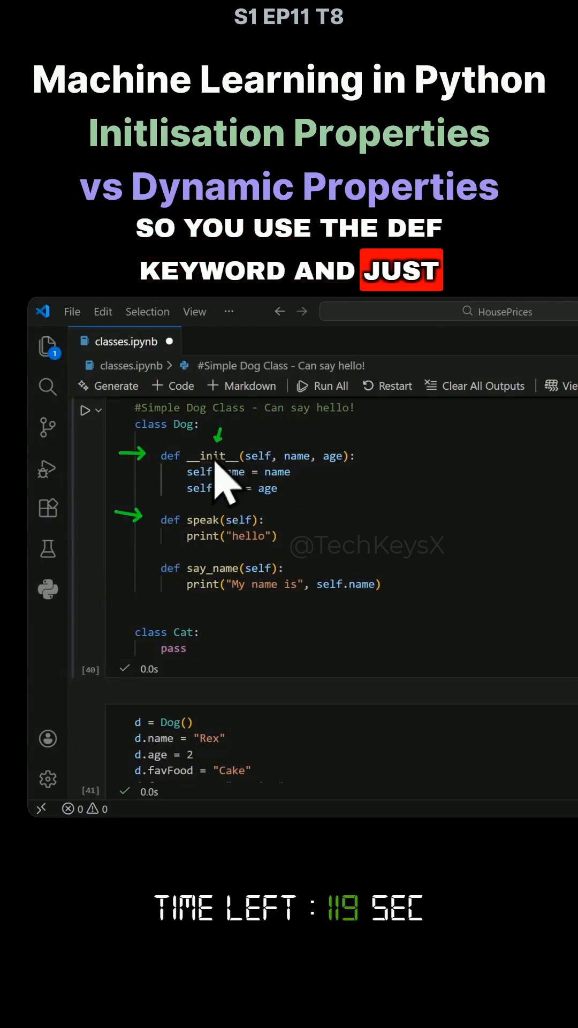
pyautogui.moveTo(210, 456)
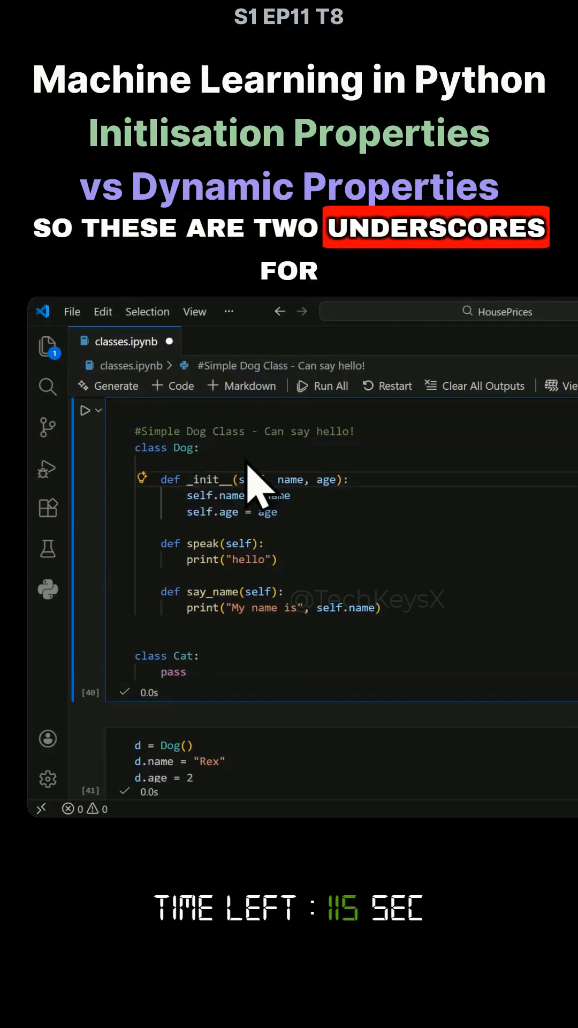
pyautogui.write('_')
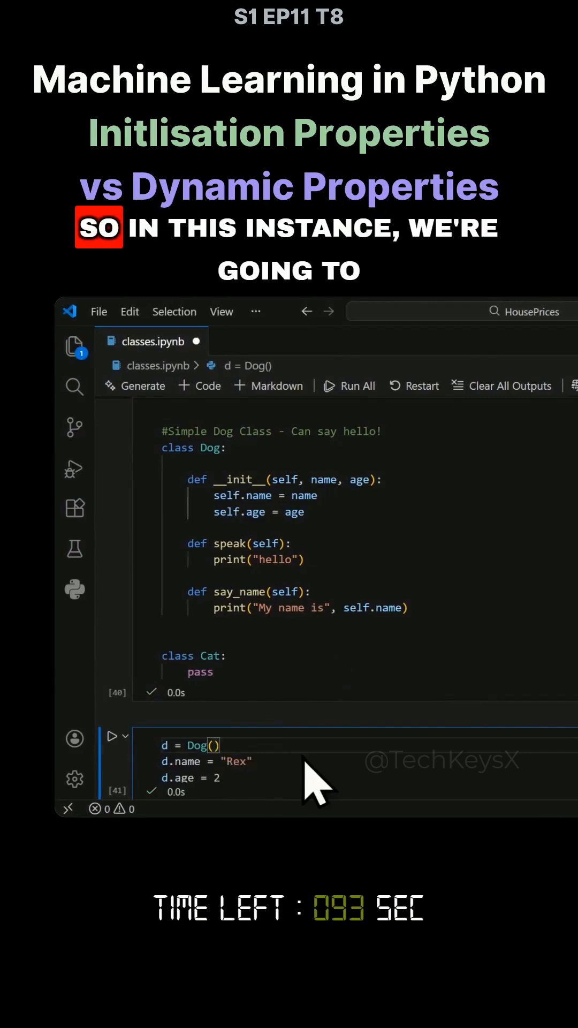
pyautogui.write('"')
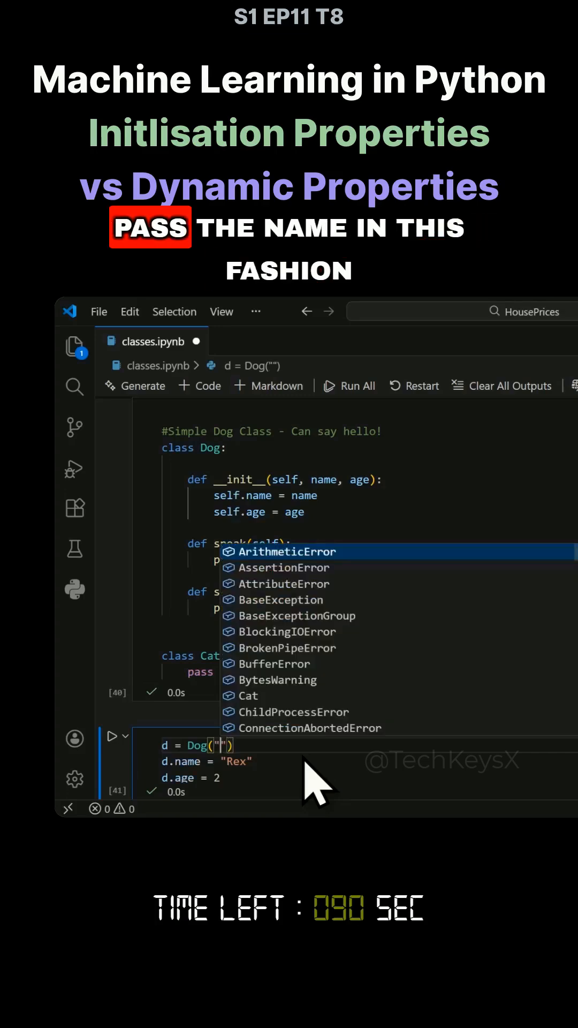
pyautogui.write('rE')
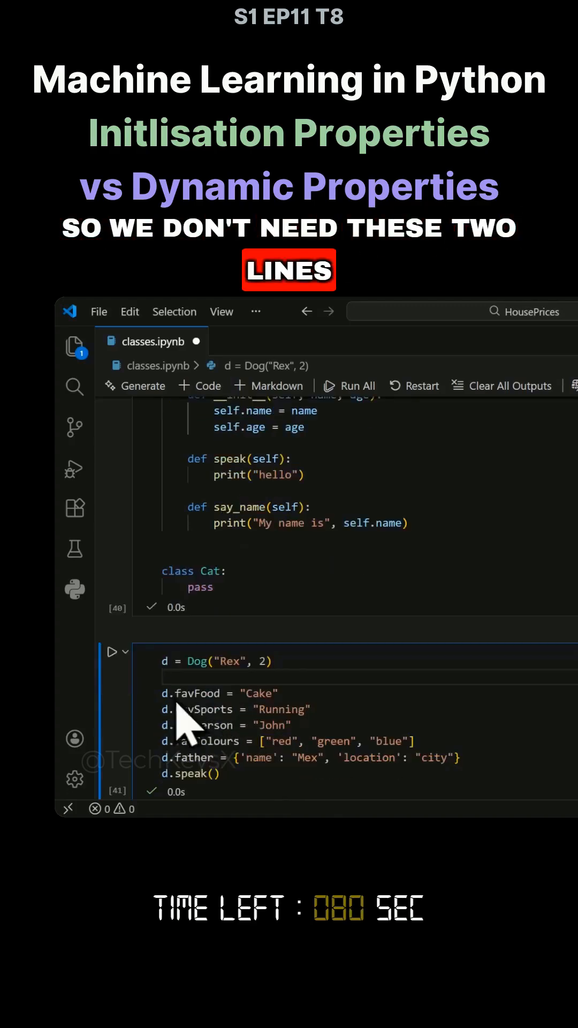
pyautogui.moveTo(203, 709)
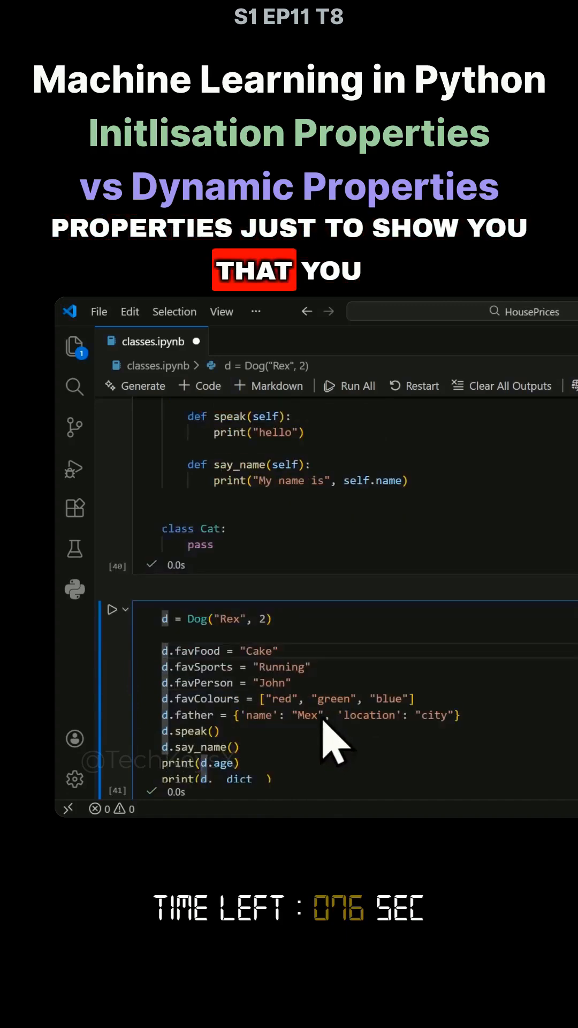
pyautogui.scroll(-3)
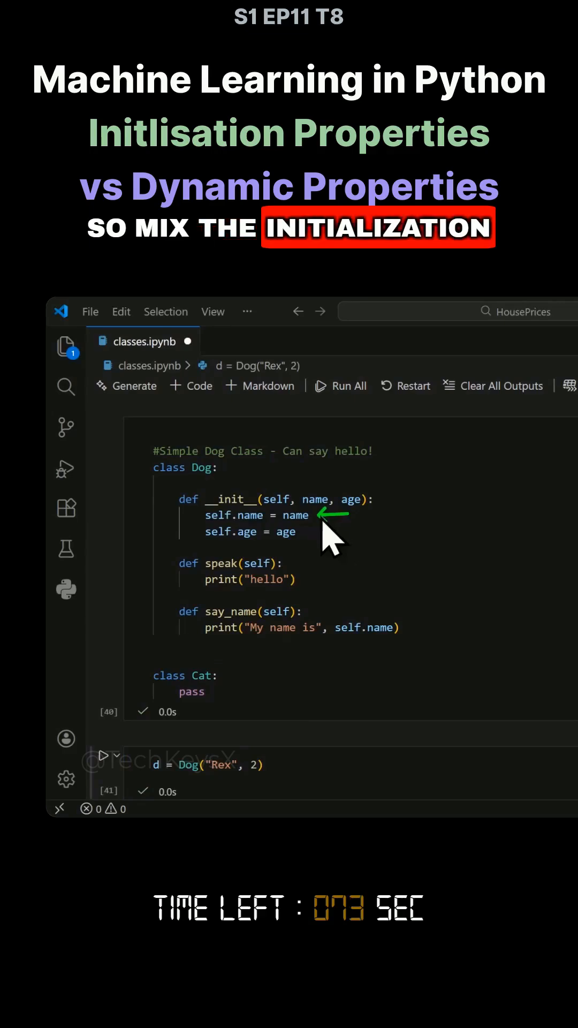
pyautogui.scroll(-3)
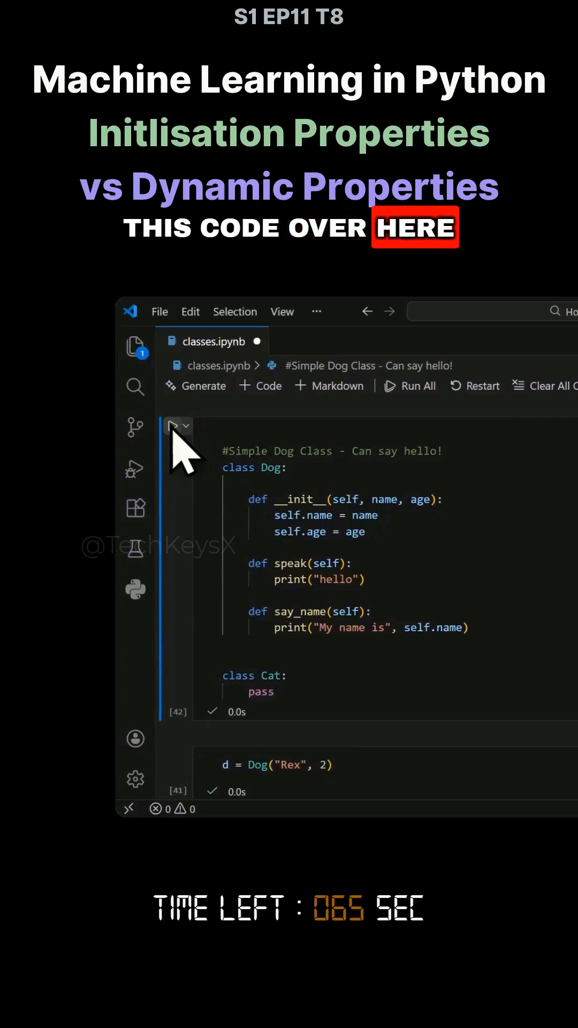
pyautogui.scroll(-3)
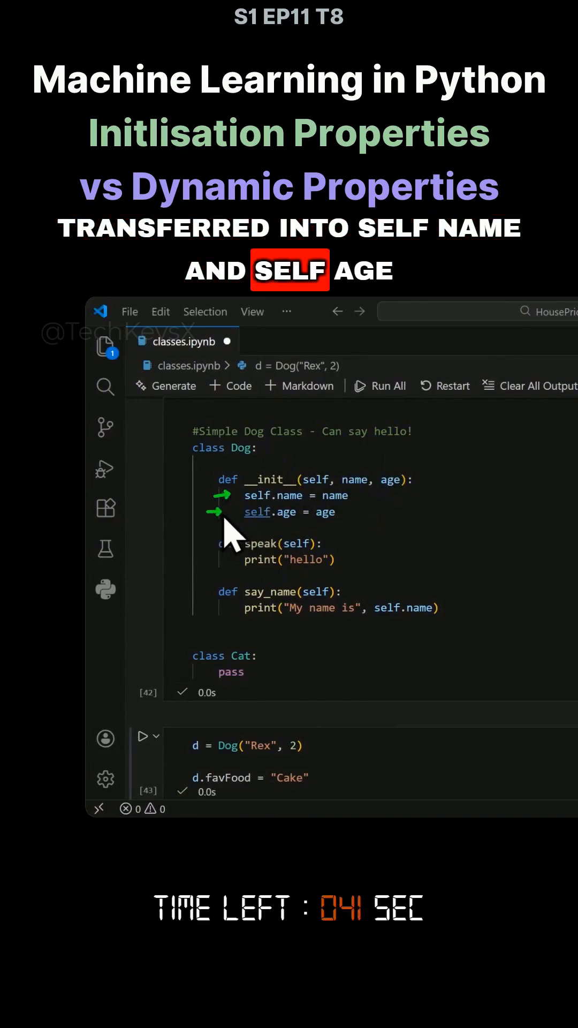
pyautogui.scroll(-3)
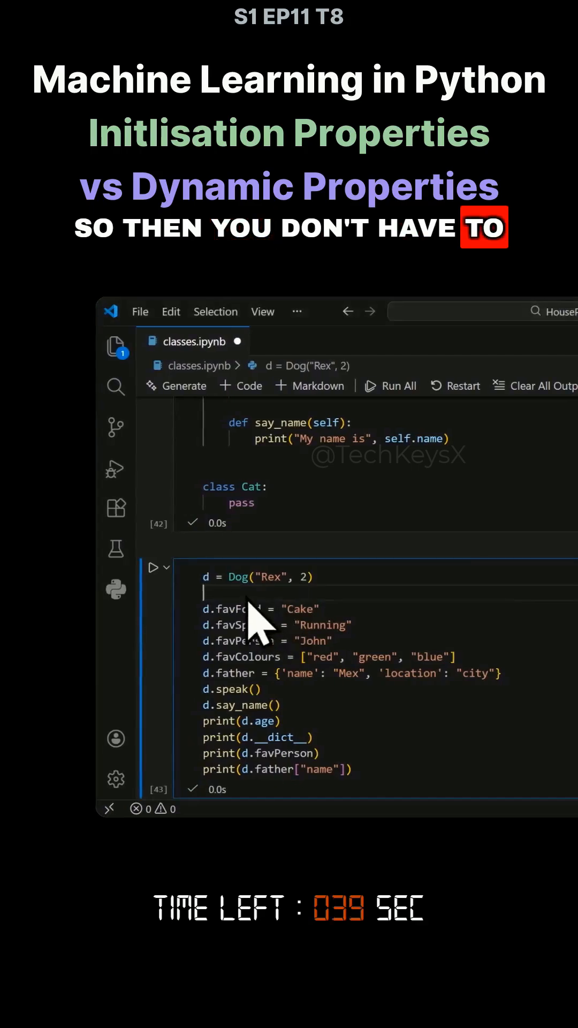